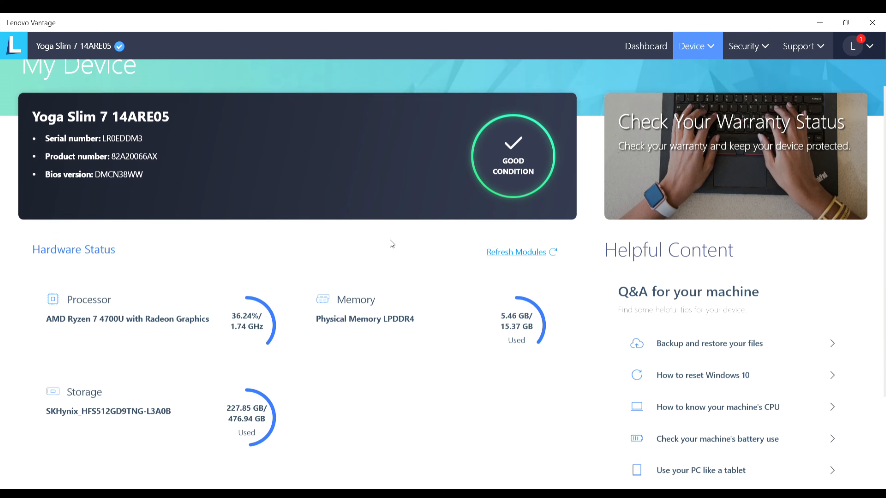
Step: Review the My Device status and go to the Power settings page
scroll(down, 3)
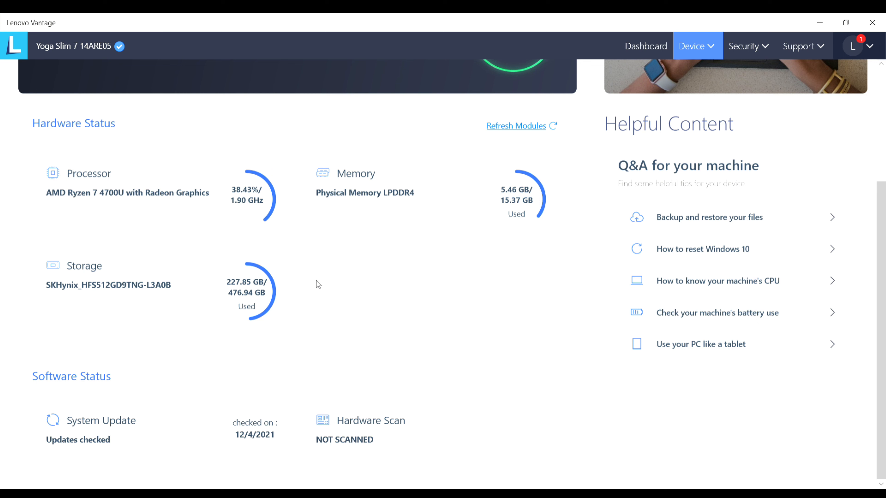
click(697, 46)
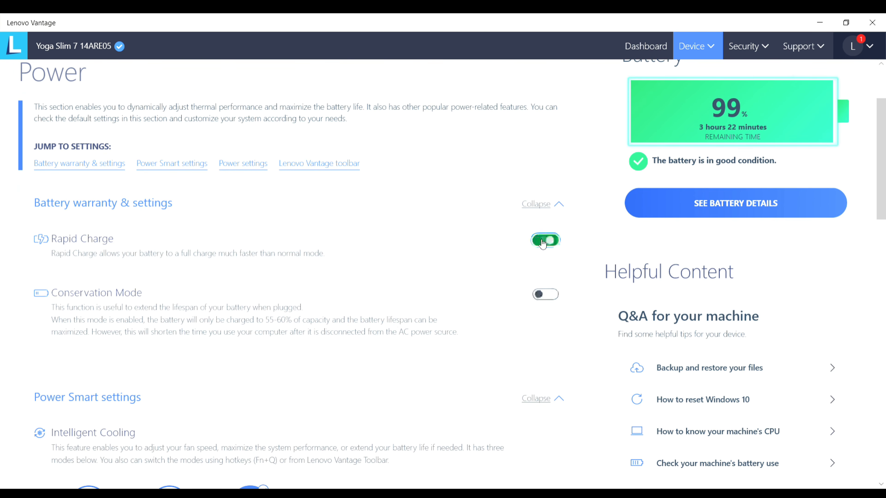
Step: Switch Rapid Charge off and Conservation Mode on
click(544, 240)
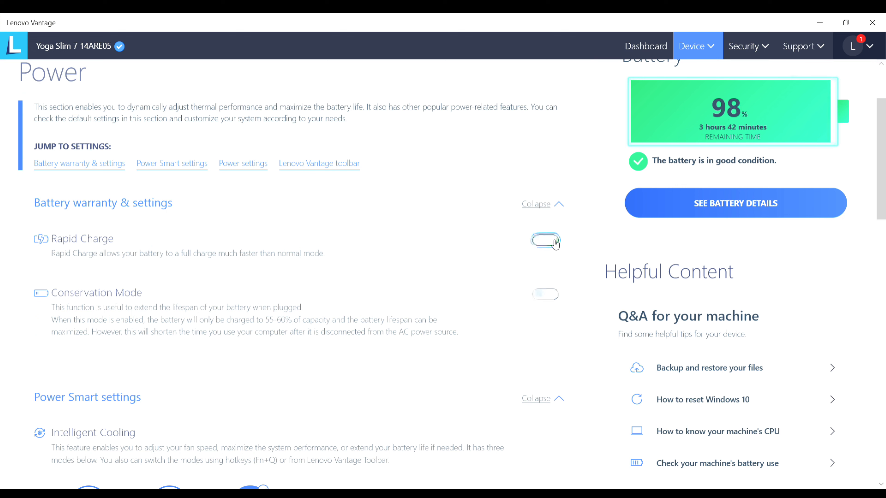
click(545, 241)
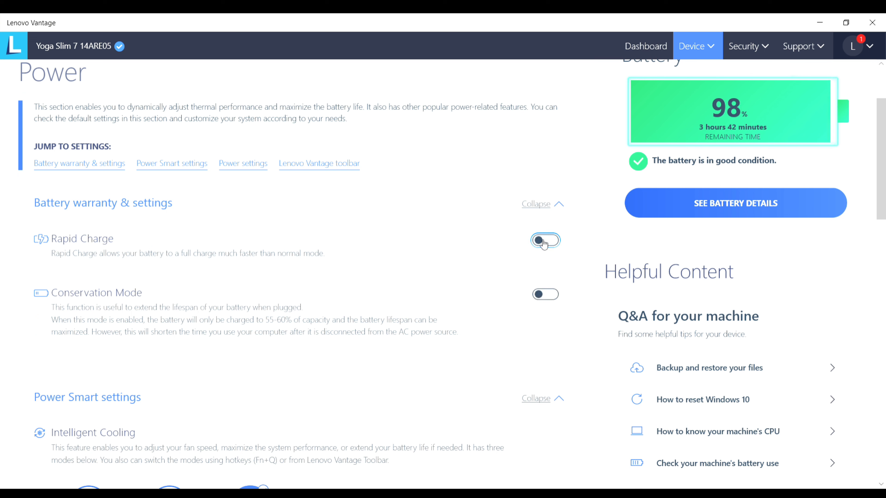
mouse_move(535, 274)
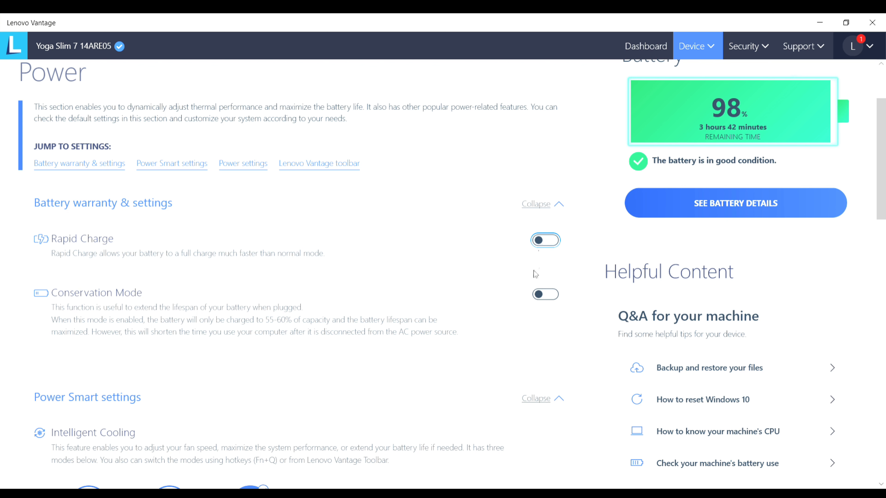
click(546, 294)
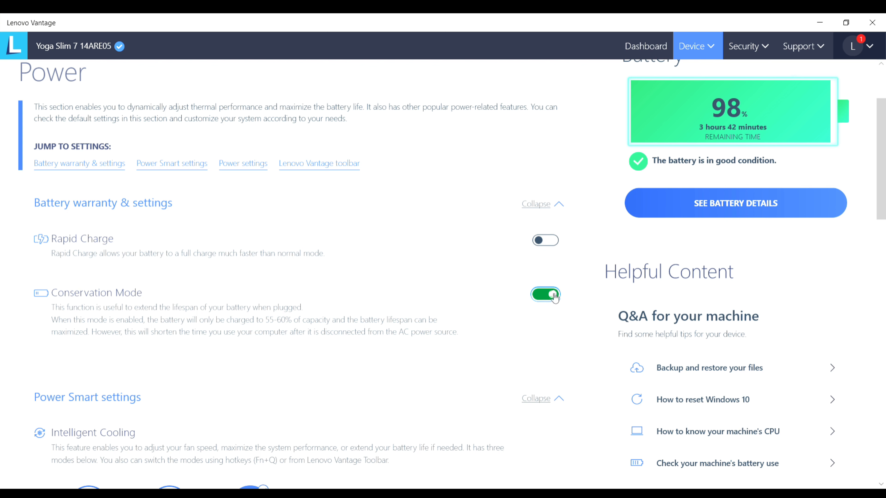
Step: Select the Intelligent cooling mode, then move to the Audio settings
scroll(down, 3)
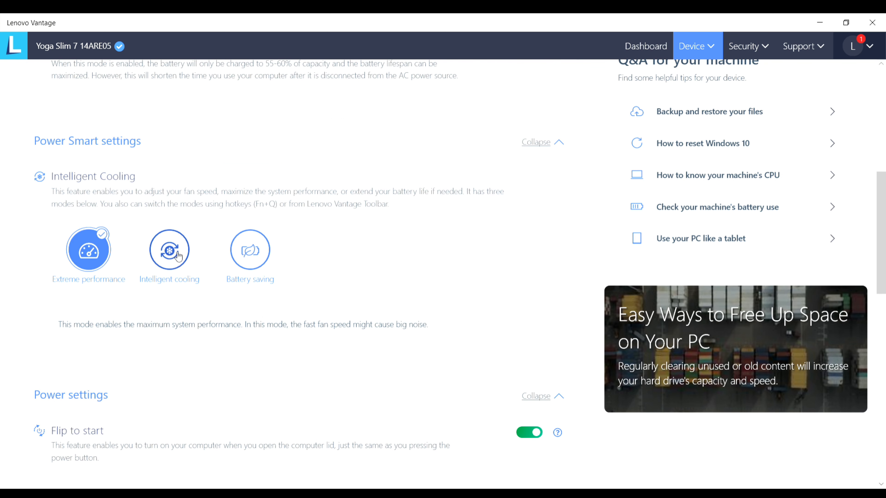
click(168, 250)
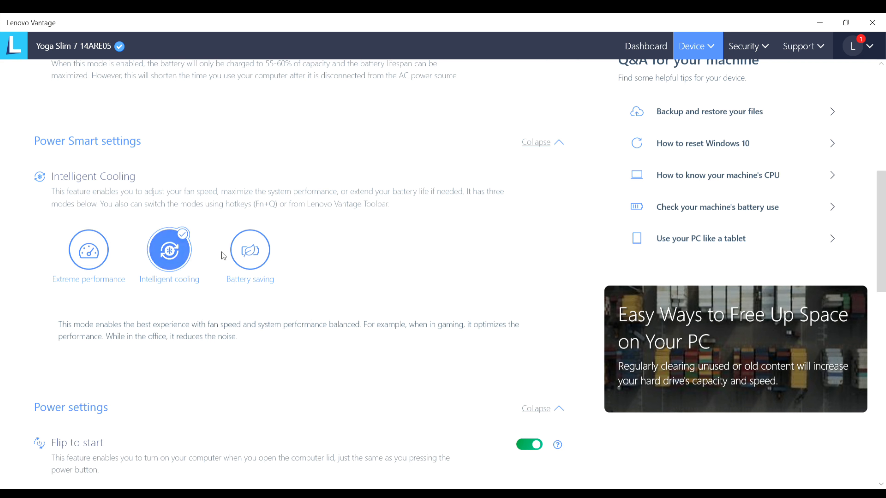
click(250, 249)
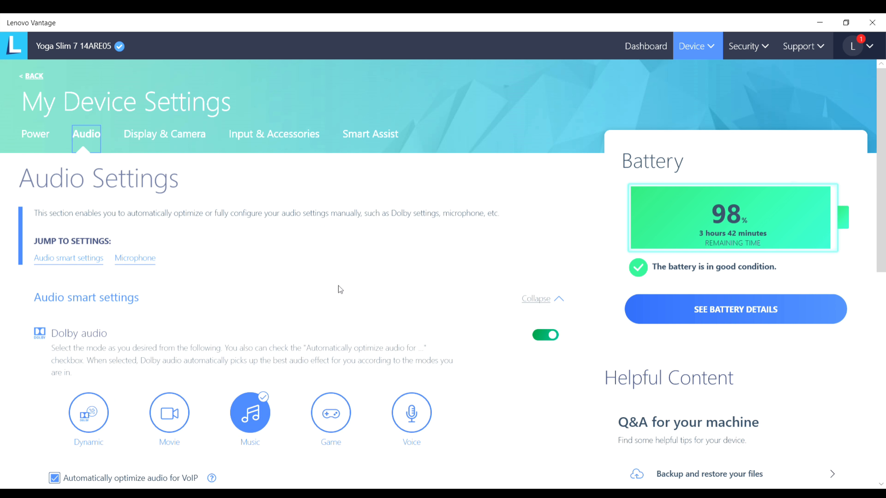
Step: Show the Display & Camera settings and scroll to the Camera section with its preview
click(165, 134)
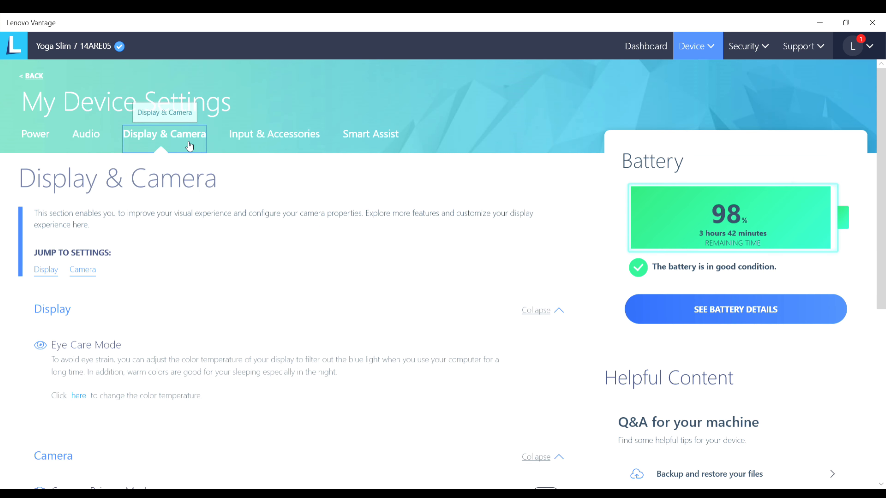
scroll(down, 3)
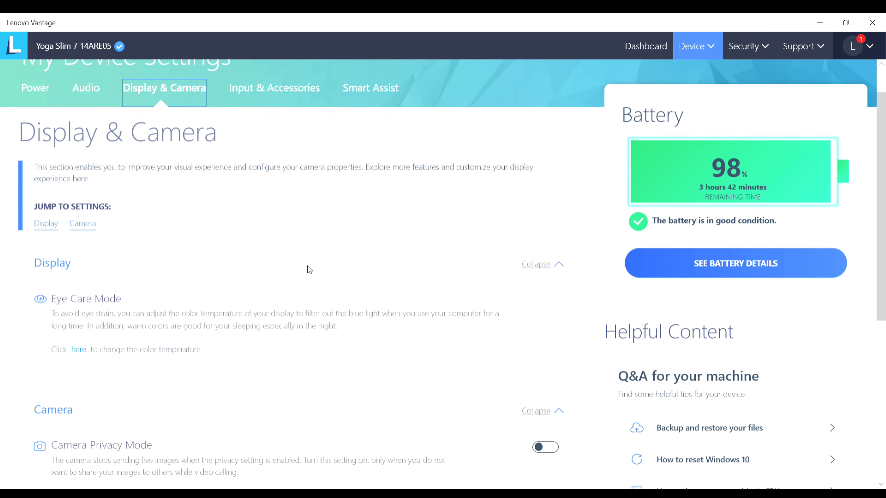
scroll(down, 3)
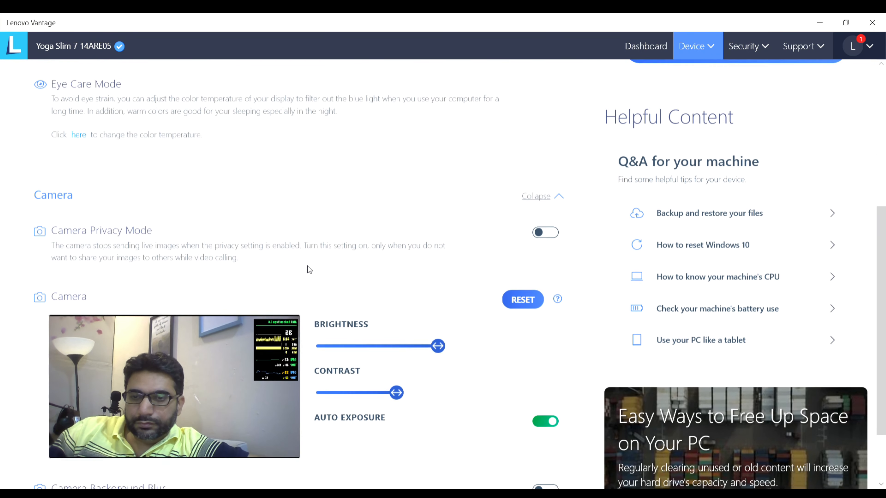
scroll(down, 3)
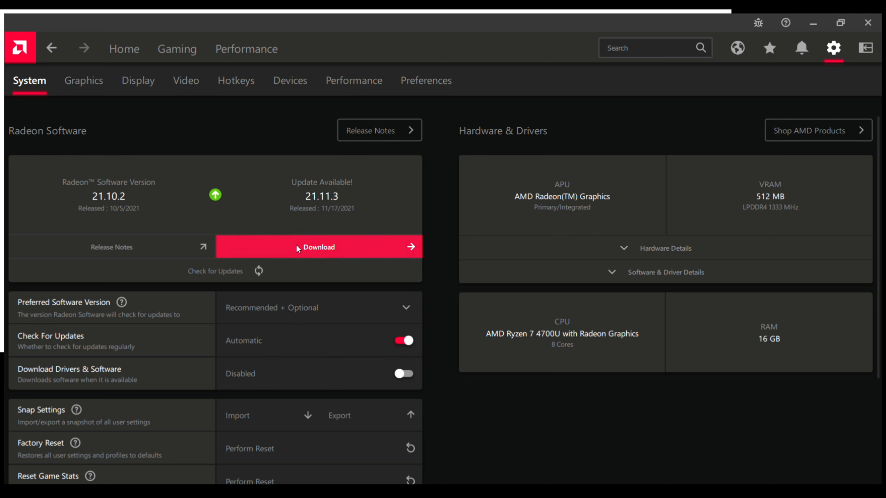
mouse_move(440, 335)
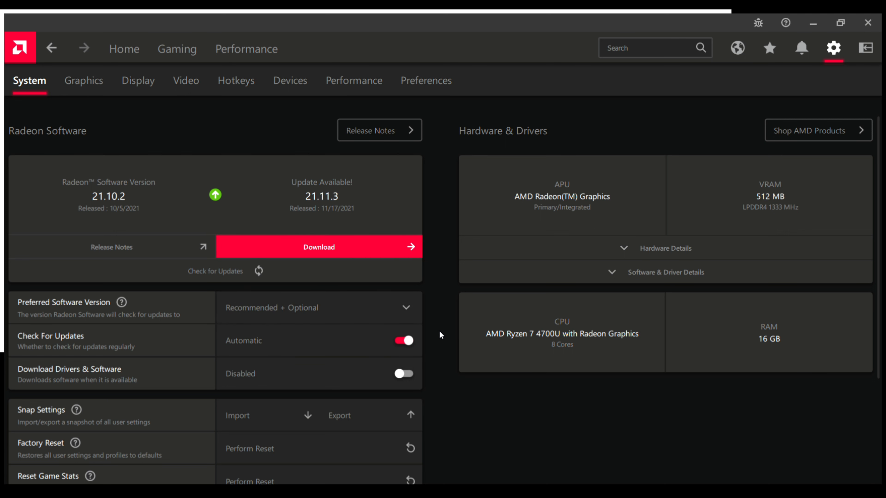
Step: Review the Radeon System page and enable automatic driver and software downloads
scroll(down, 3)
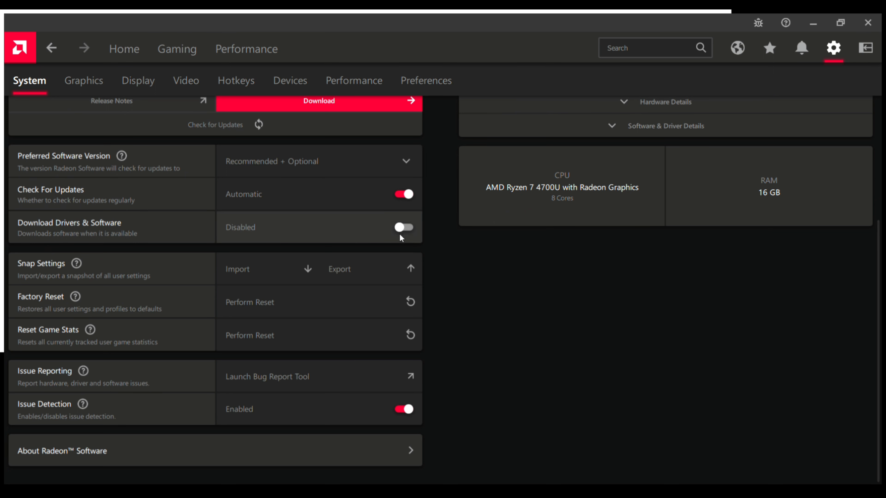
click(403, 226)
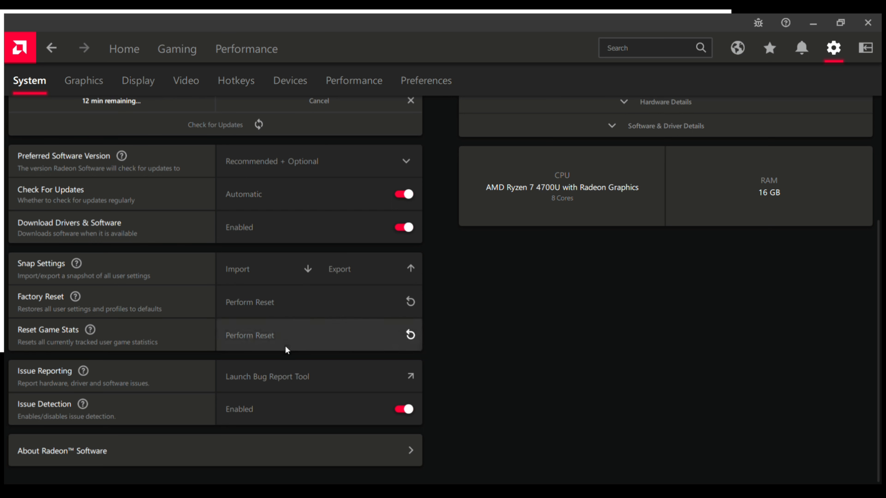
mouse_move(372, 342)
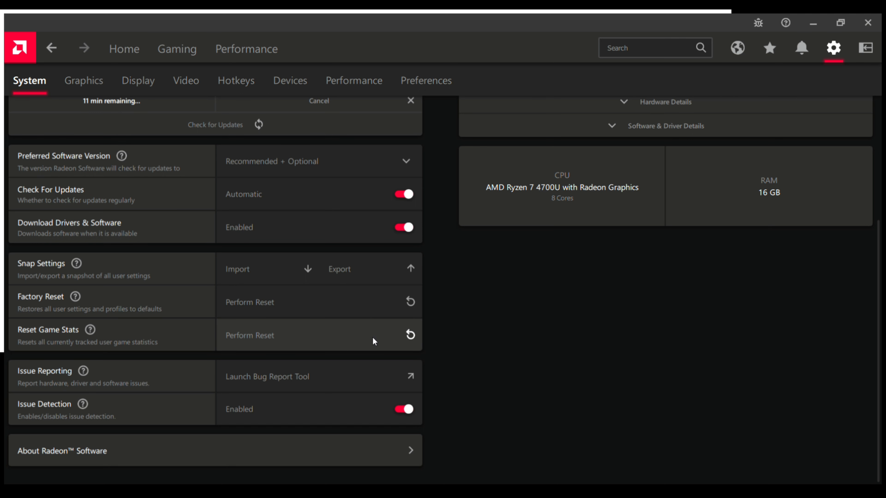
Step: Try the Gaming and eSports graphics profiles, settle on Power Saving, then move to Display settings
click(83, 80)
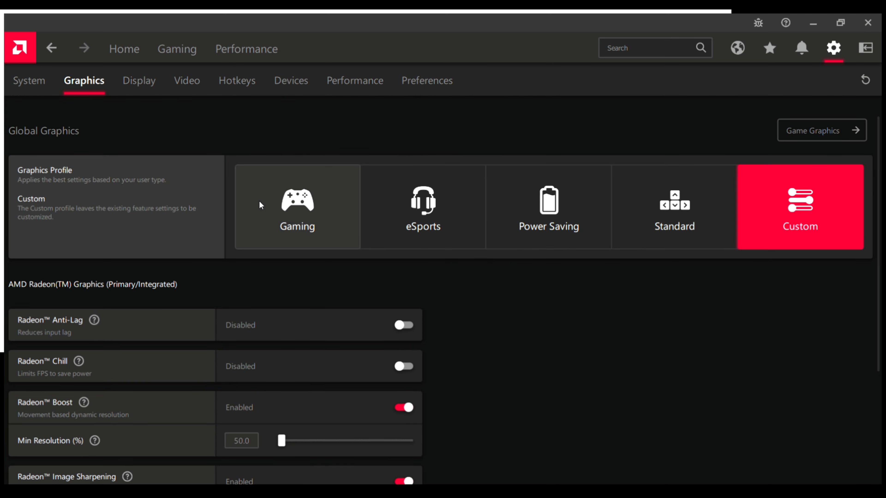
click(297, 207)
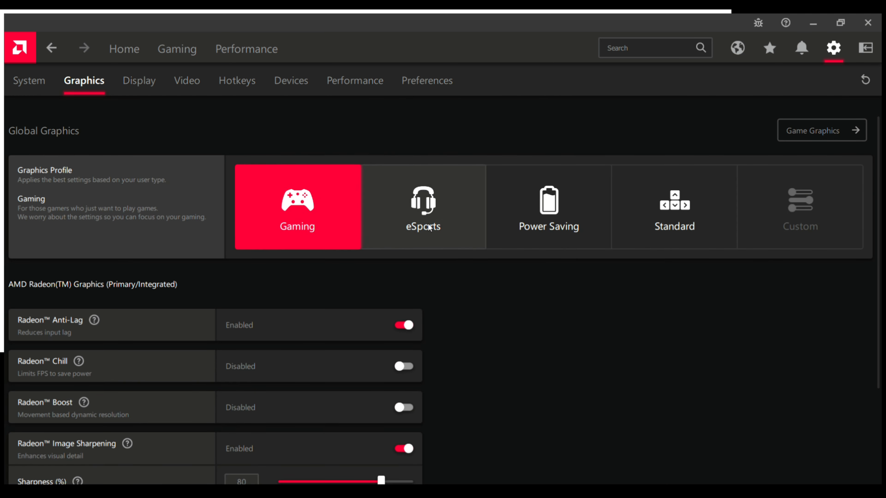
click(423, 207)
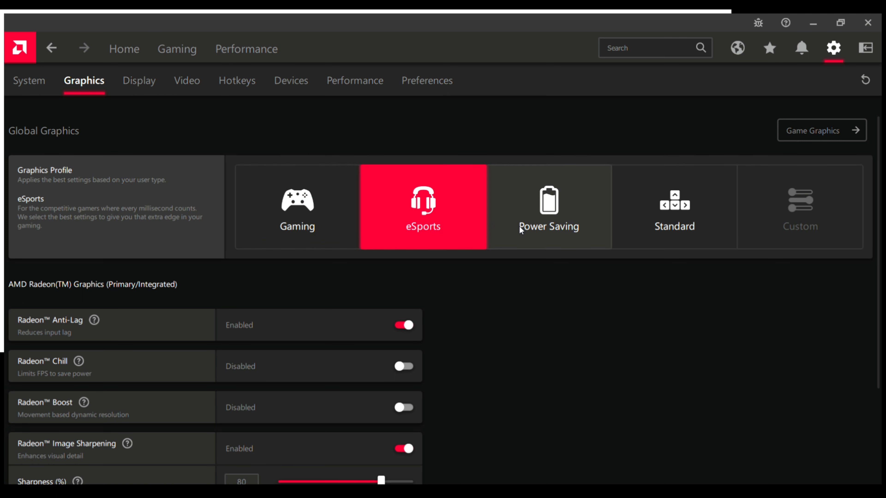
click(548, 207)
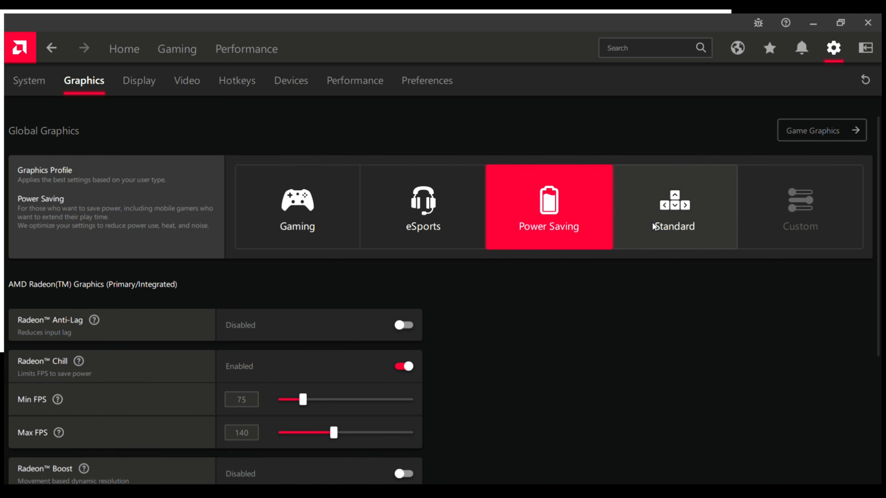
click(138, 81)
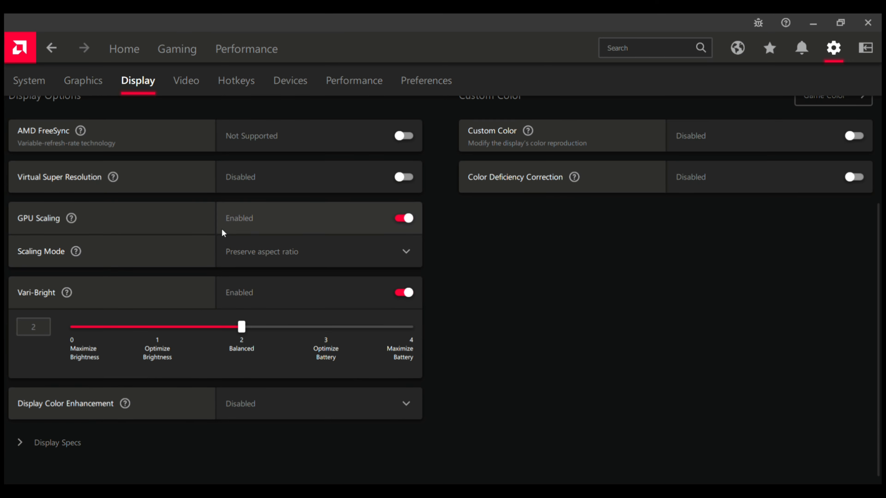
mouse_move(396, 248)
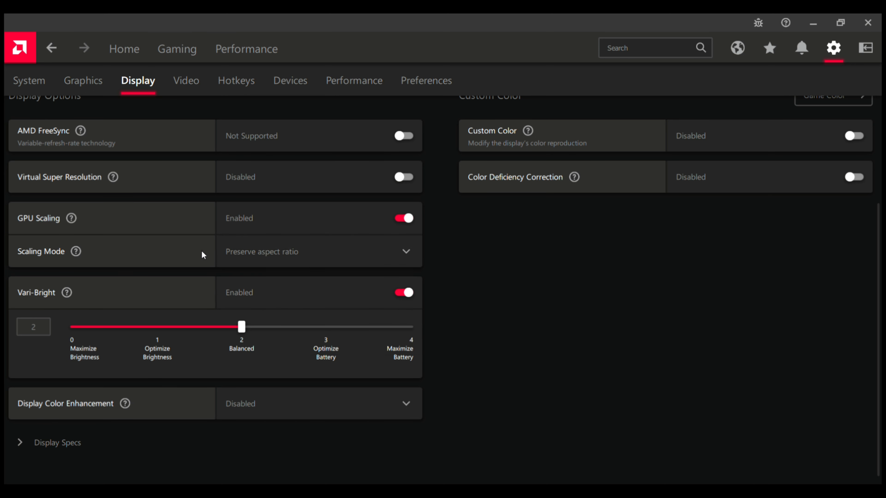
Step: View the Video profile settings, then go to the Preferences page
click(185, 80)
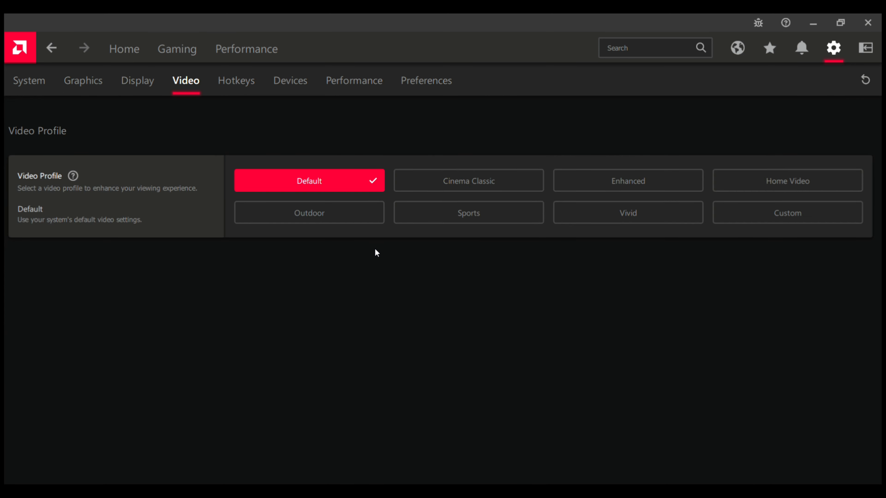
mouse_move(245, 116)
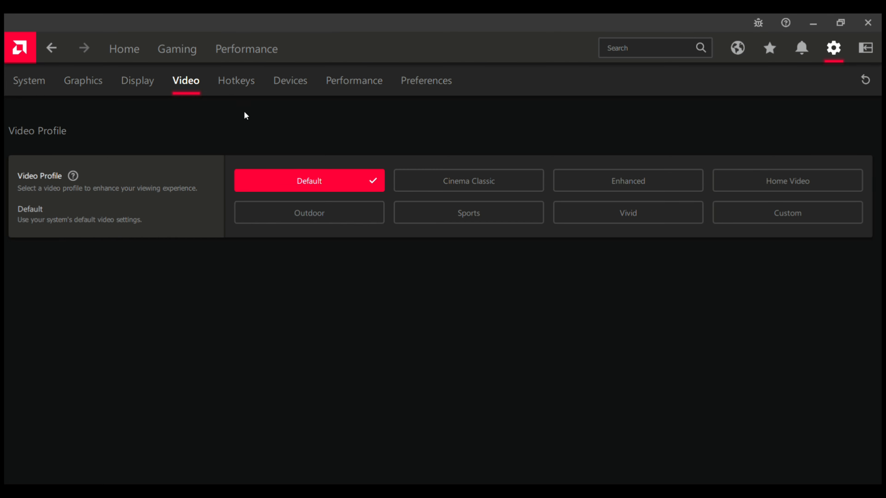
click(426, 80)
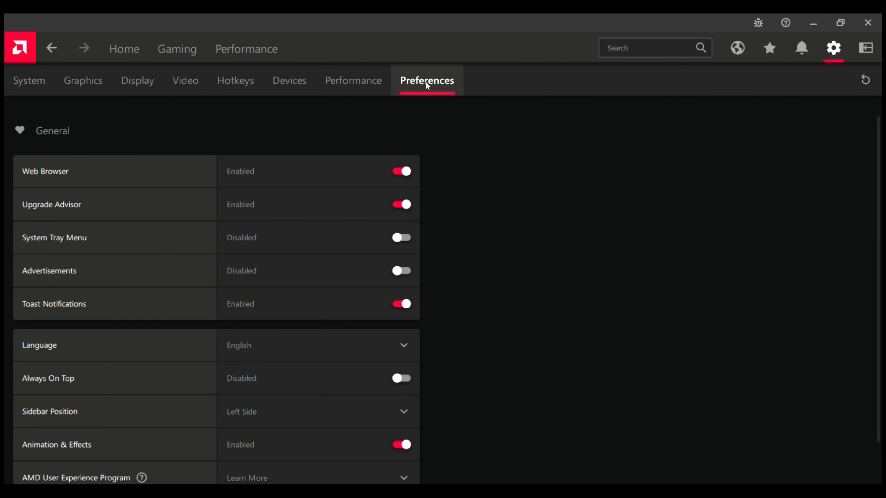
mouse_move(477, 294)
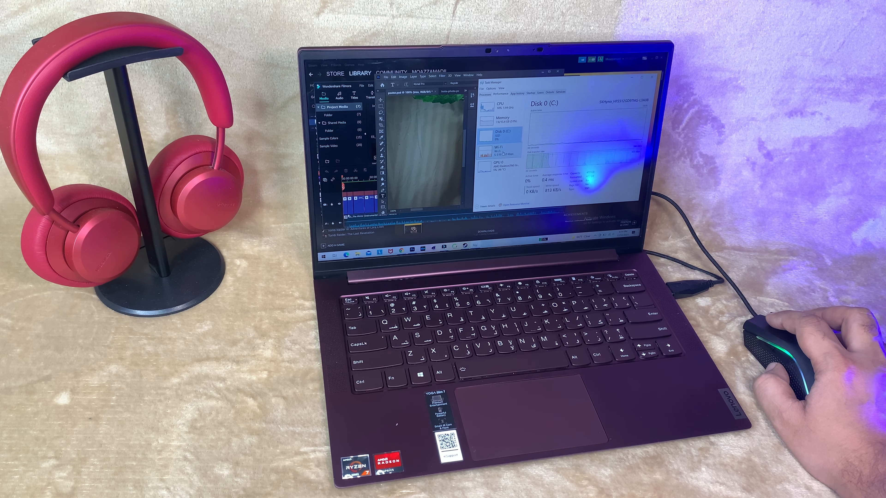
Step: Browse the Color panel of the clip in Filmora on the filmed laptop
click(493, 166)
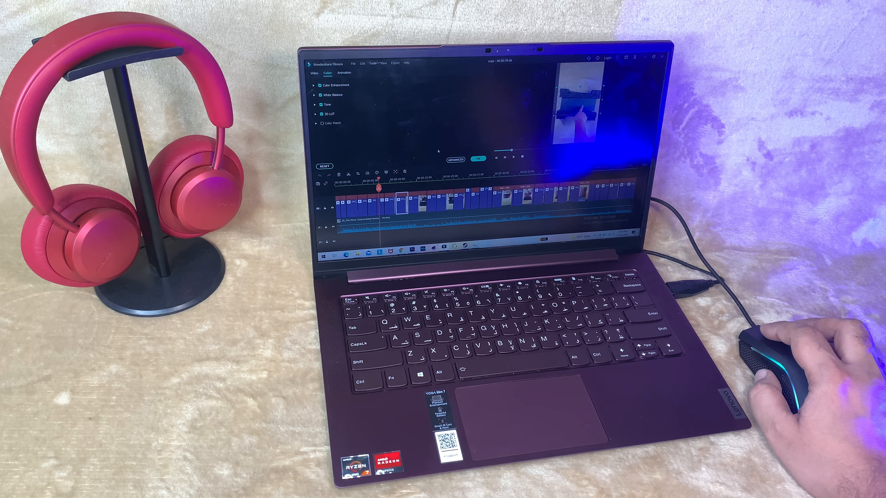
click(455, 158)
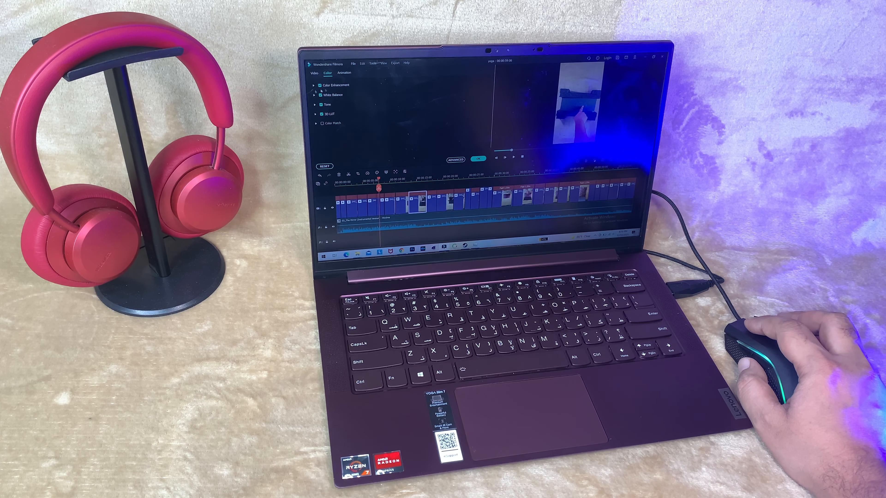
click(315, 85)
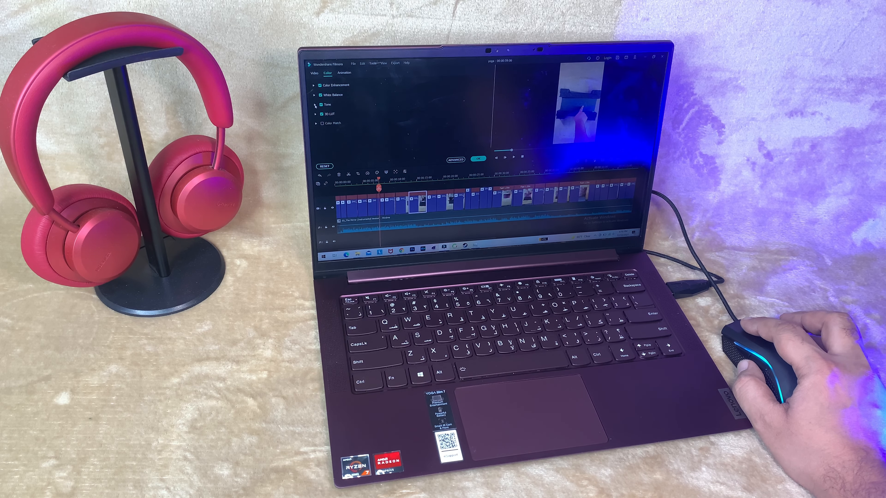
Step: Show the clip's video properties with the Transform settings expanded
click(315, 72)
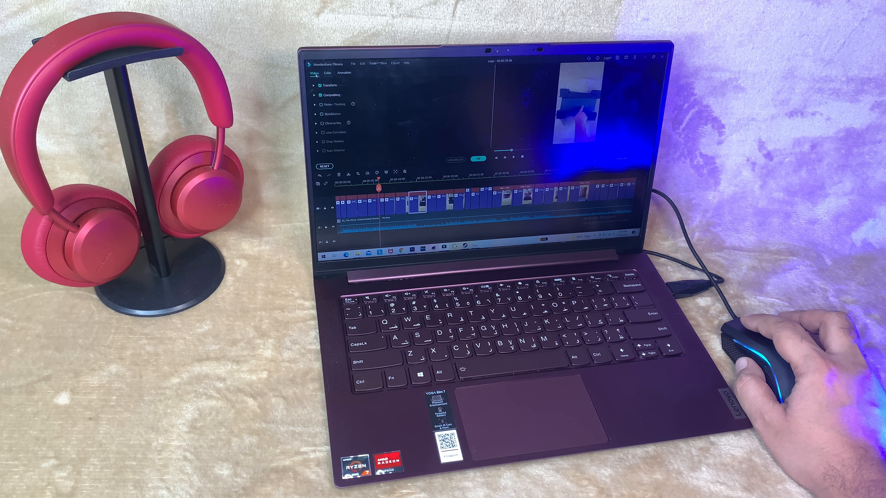
click(321, 86)
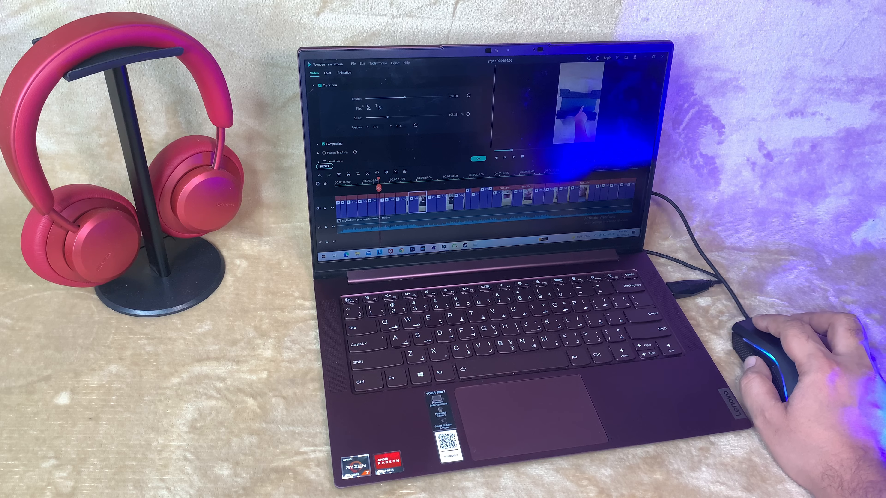